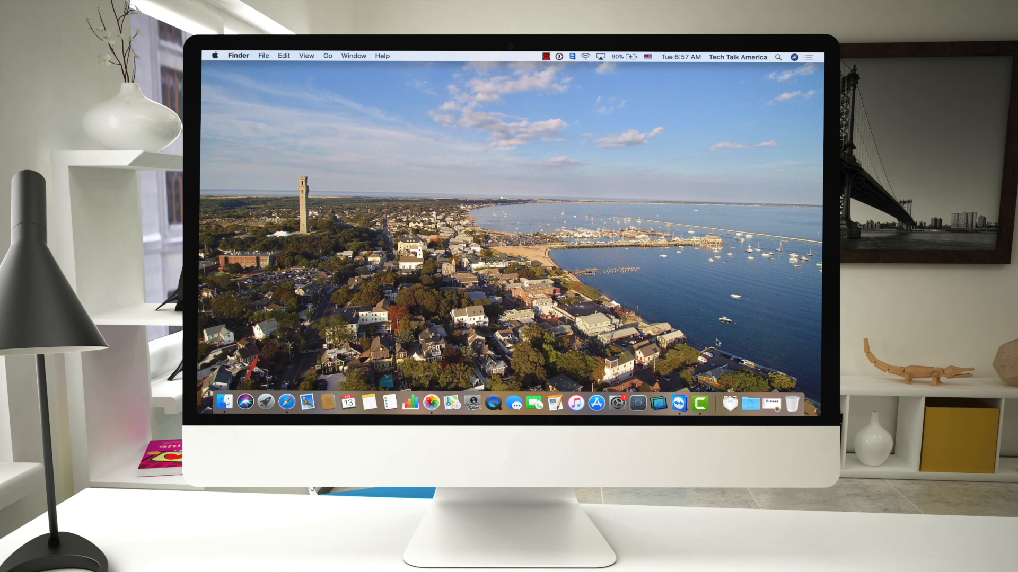
{"action": "mouse_move", "coordinate": [750, 404]}
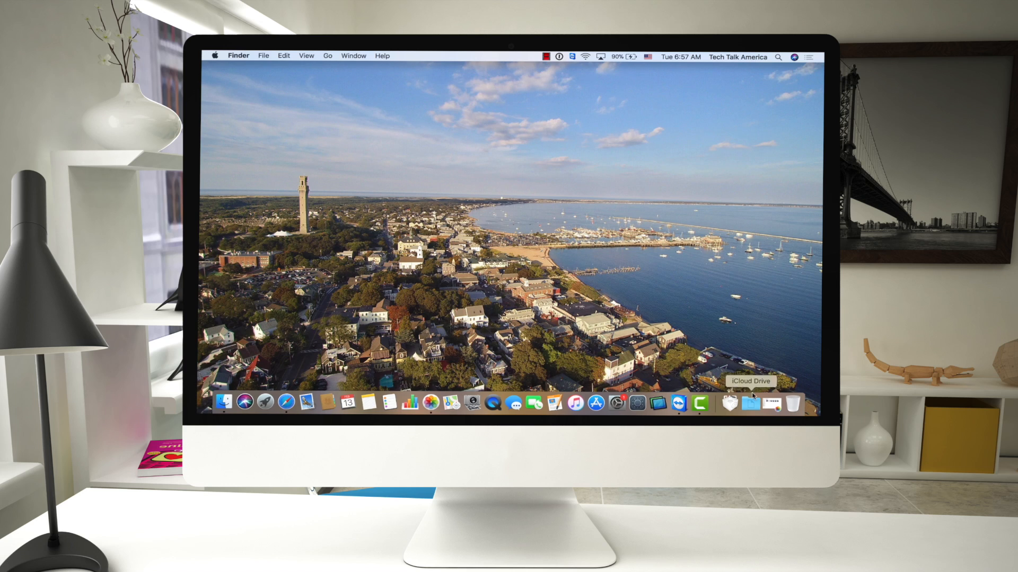
Step: Select the Sample Date (2) album and request Delete Album from its context menu
{"action": "left_click", "coordinate": [433, 403]}
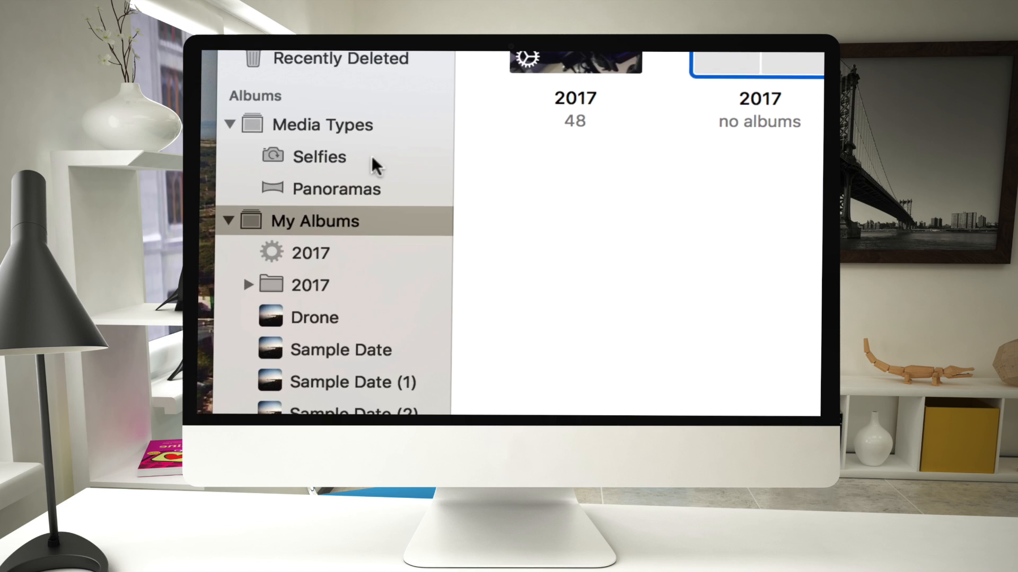
{"action": "mouse_move", "coordinate": [354, 116]}
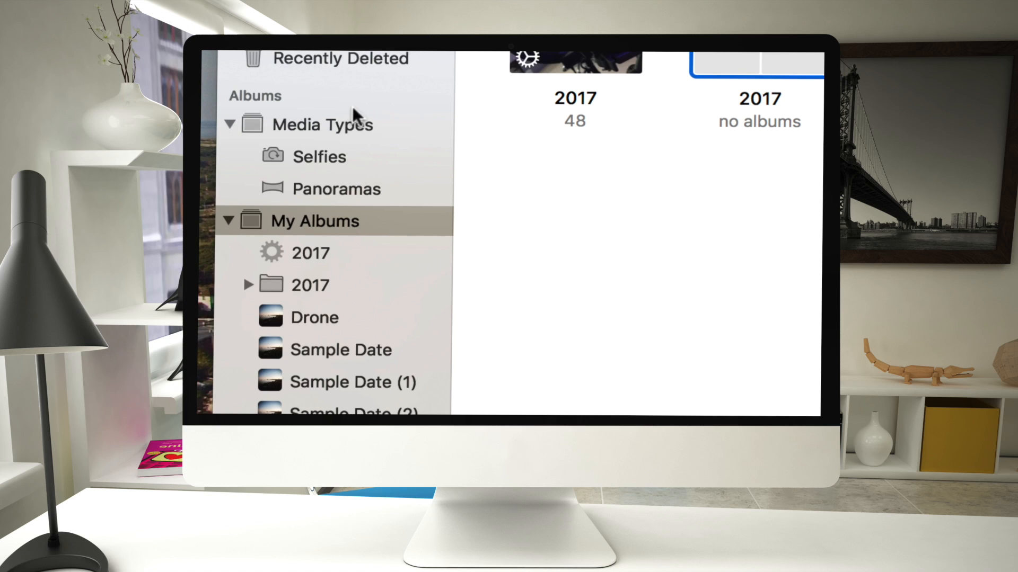
{"action": "mouse_move", "coordinate": [253, 113]}
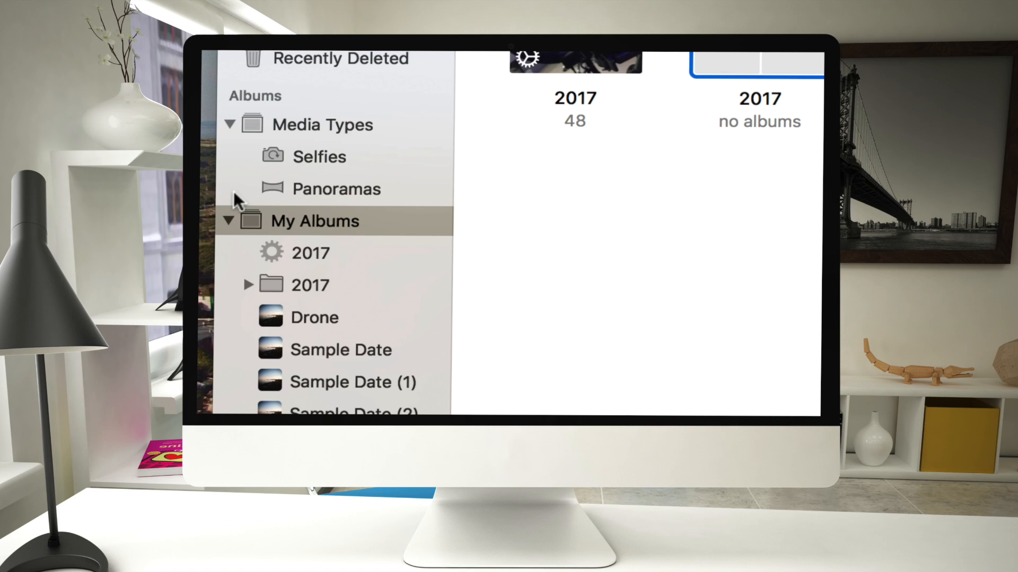
{"action": "mouse_move", "coordinate": [265, 111]}
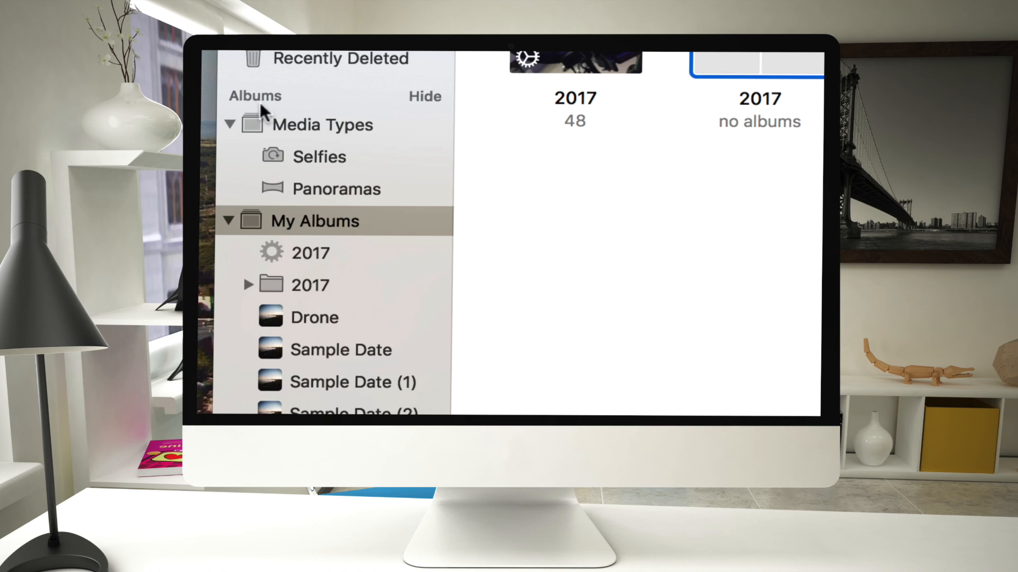
{"action": "mouse_move", "coordinate": [217, 224]}
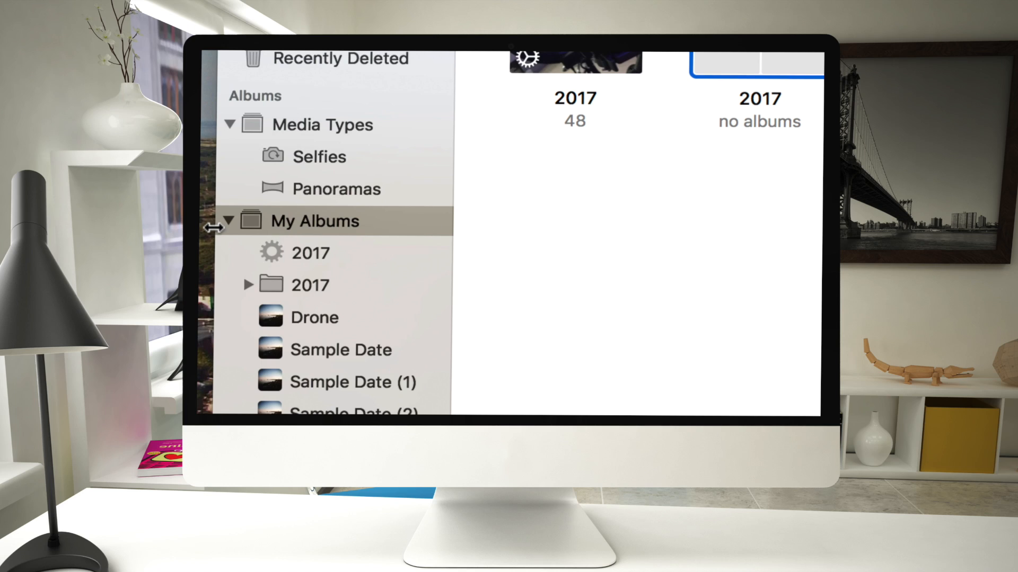
{"action": "mouse_move", "coordinate": [238, 235]}
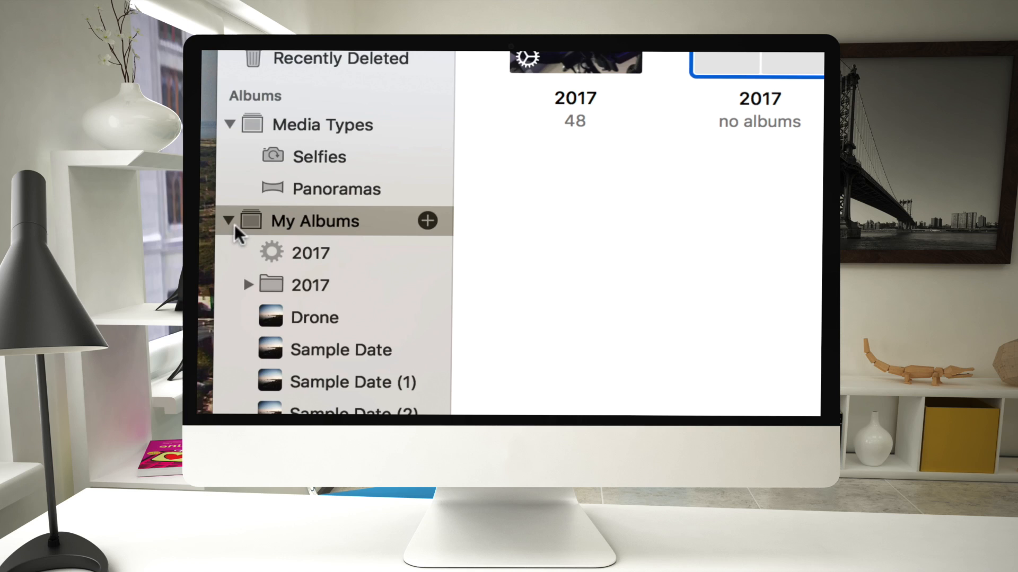
{"action": "mouse_move", "coordinate": [235, 235]}
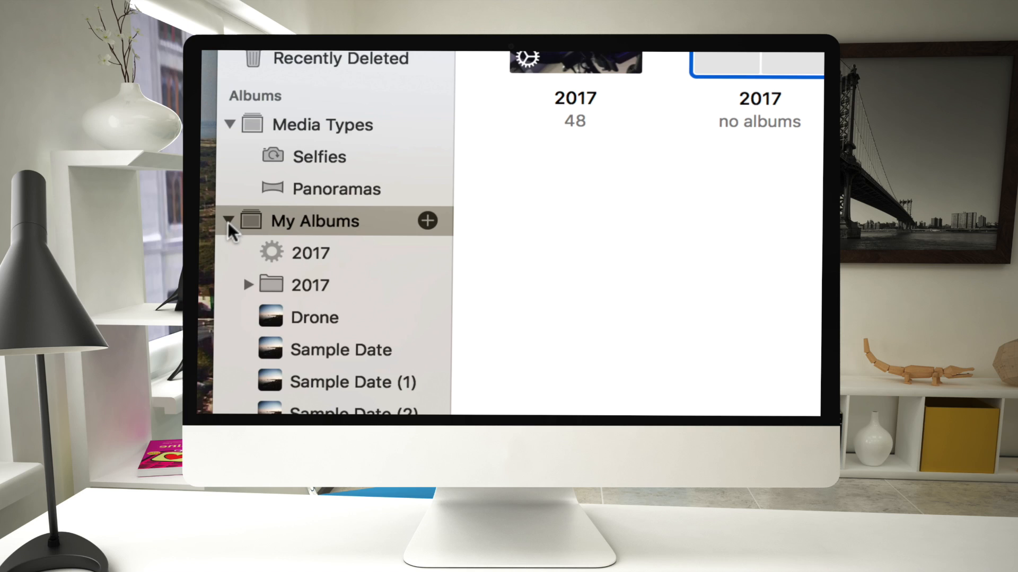
{"action": "mouse_move", "coordinate": [310, 225]}
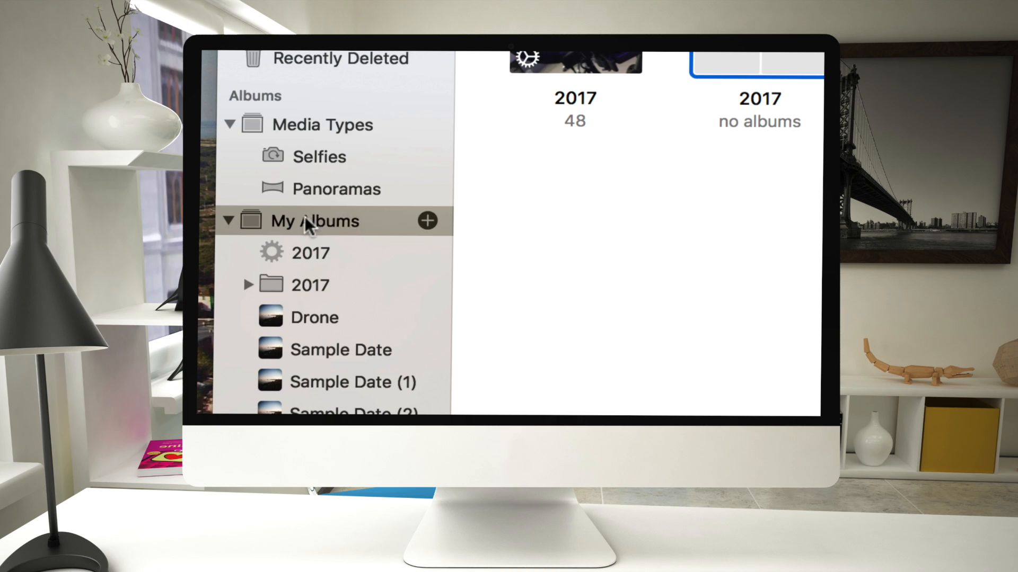
{"action": "mouse_move", "coordinate": [286, 407]}
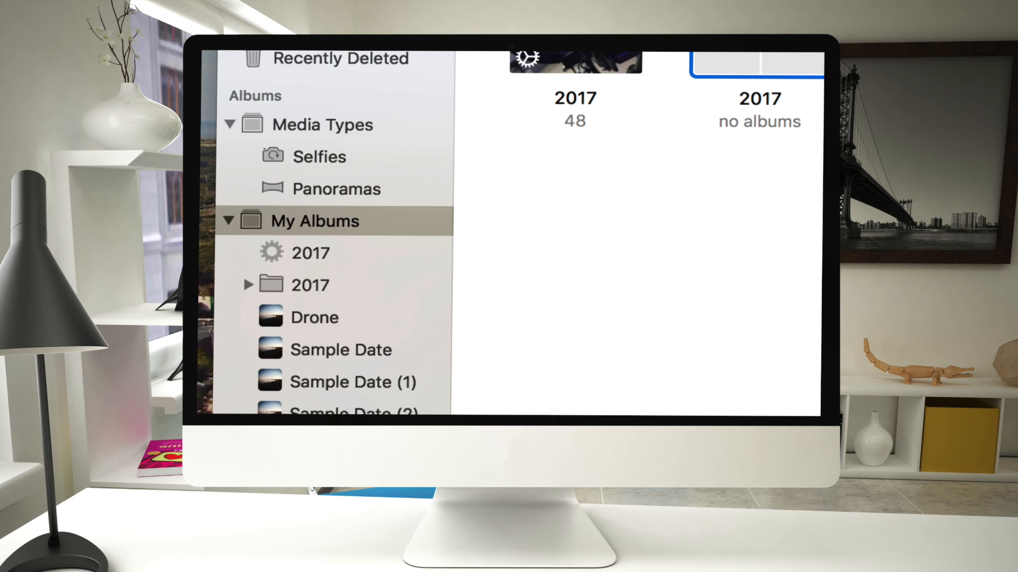
{"action": "left_click", "coordinate": [285, 317]}
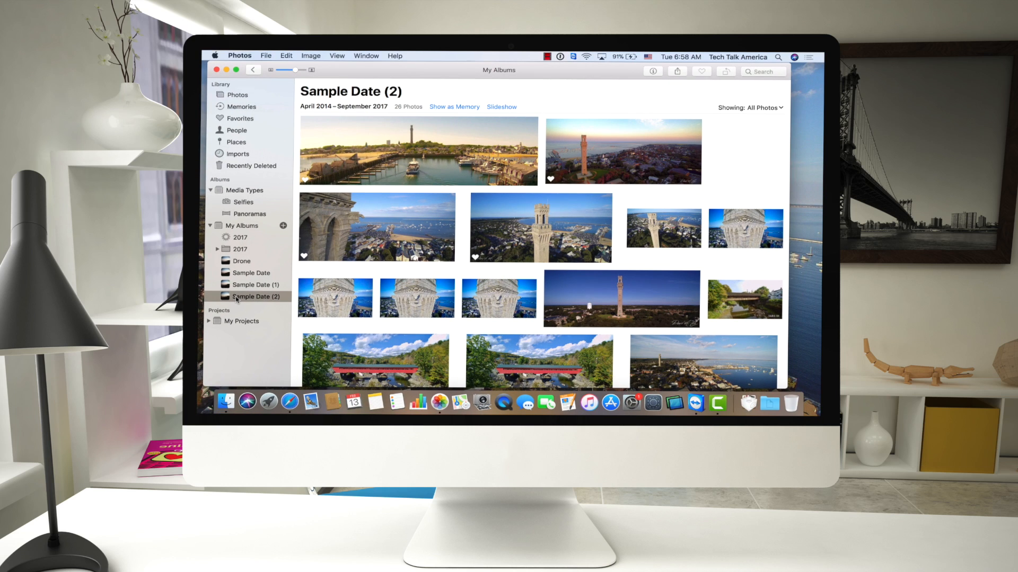
{"action": "right_click", "coordinate": [255, 297]}
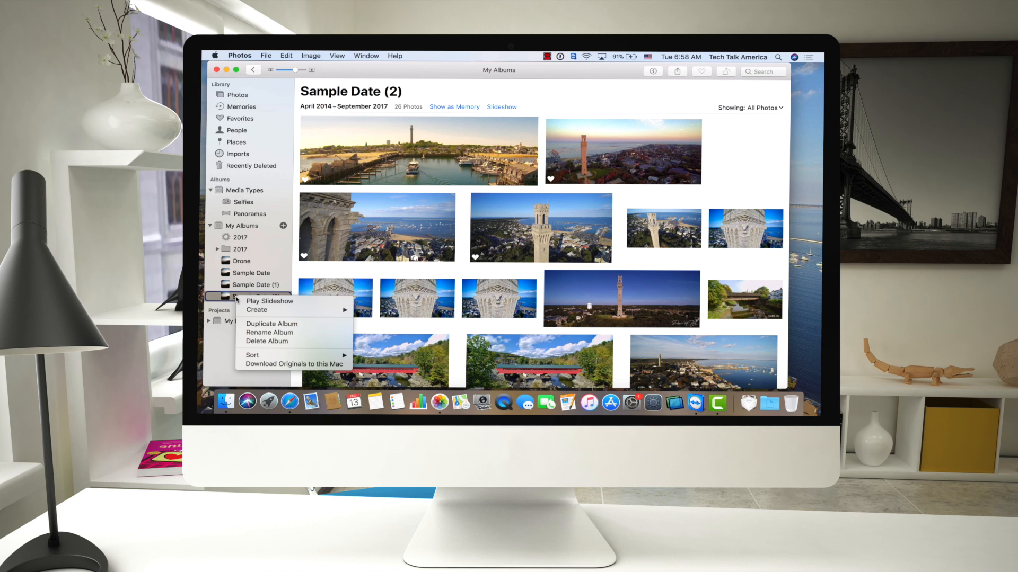
{"action": "mouse_move", "coordinate": [267, 341]}
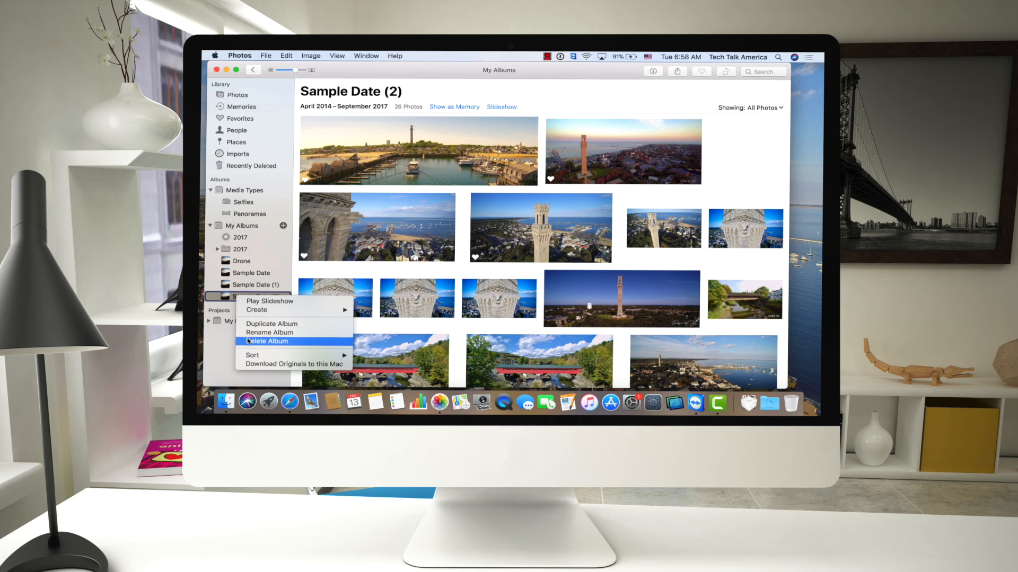
{"action": "left_click", "coordinate": [267, 341]}
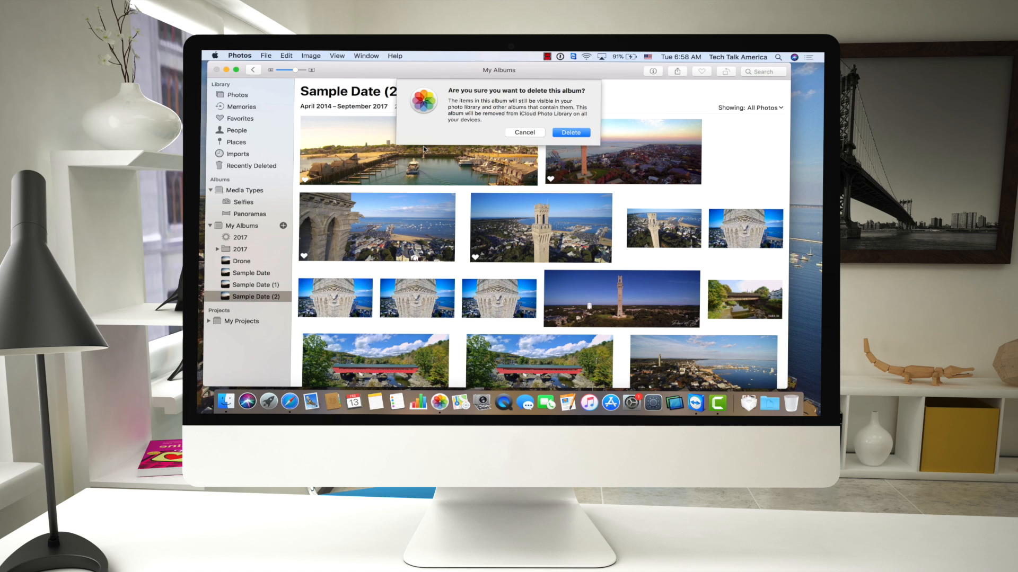
{"action": "mouse_move", "coordinate": [571, 132]}
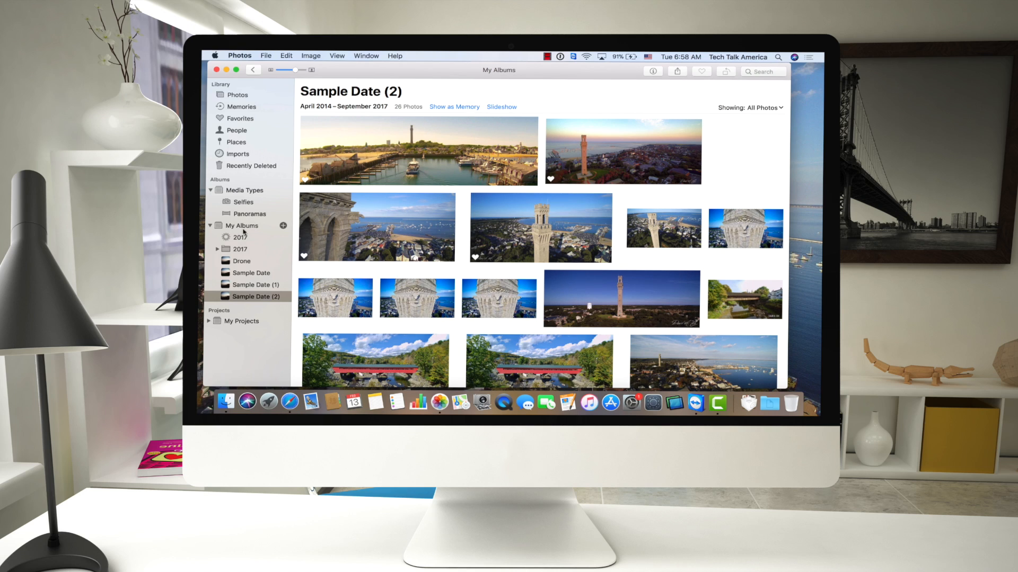
Step: Show My Albums, Shift-select the leftover albums and request their deletion
{"action": "left_click", "coordinate": [242, 224]}
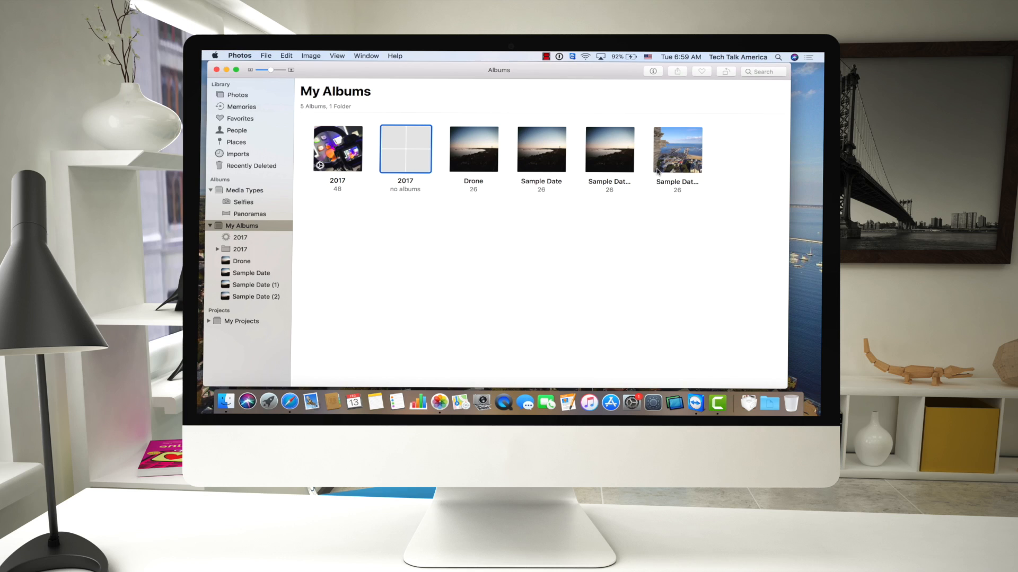
{"action": "left_click", "coordinate": [677, 151]}
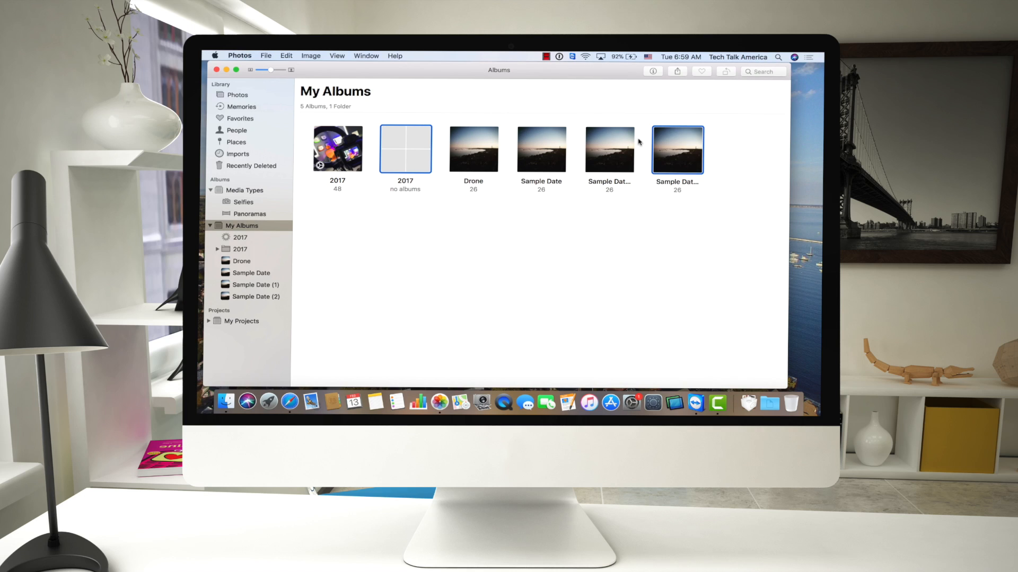
{"action": "left_click", "coordinate": [541, 149]}
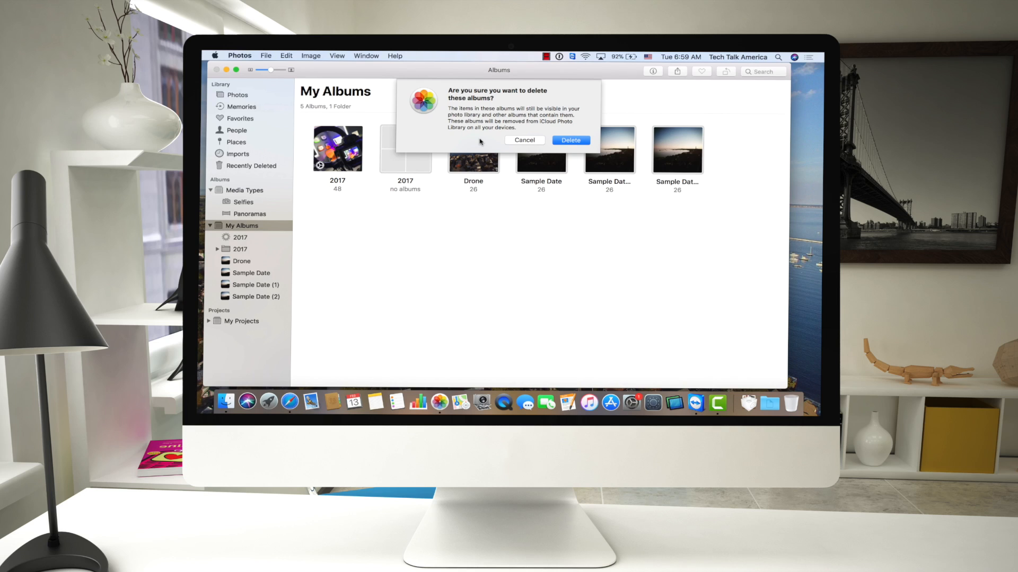
{"action": "mouse_move", "coordinate": [655, 169]}
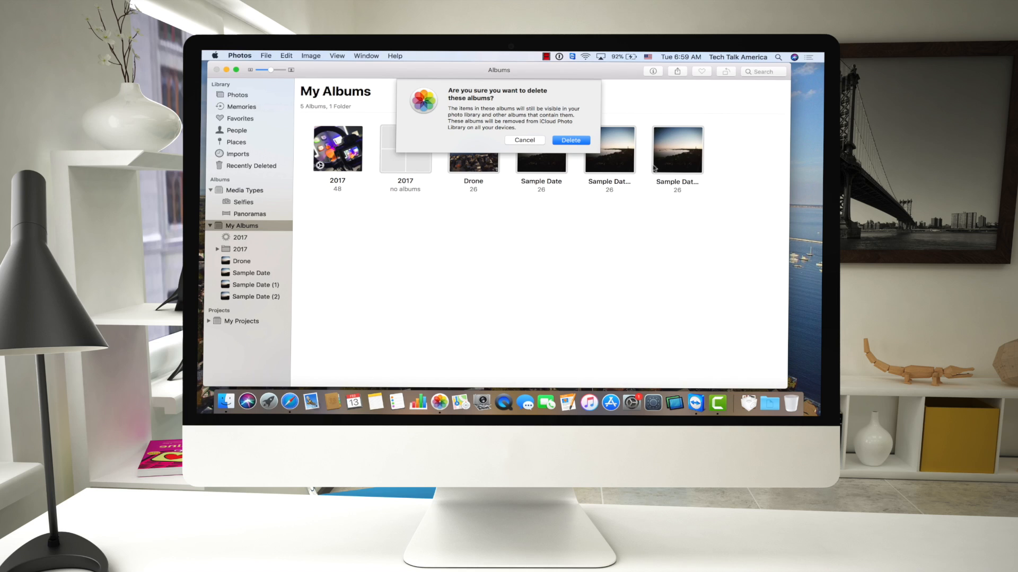
{"action": "mouse_move", "coordinate": [675, 159]}
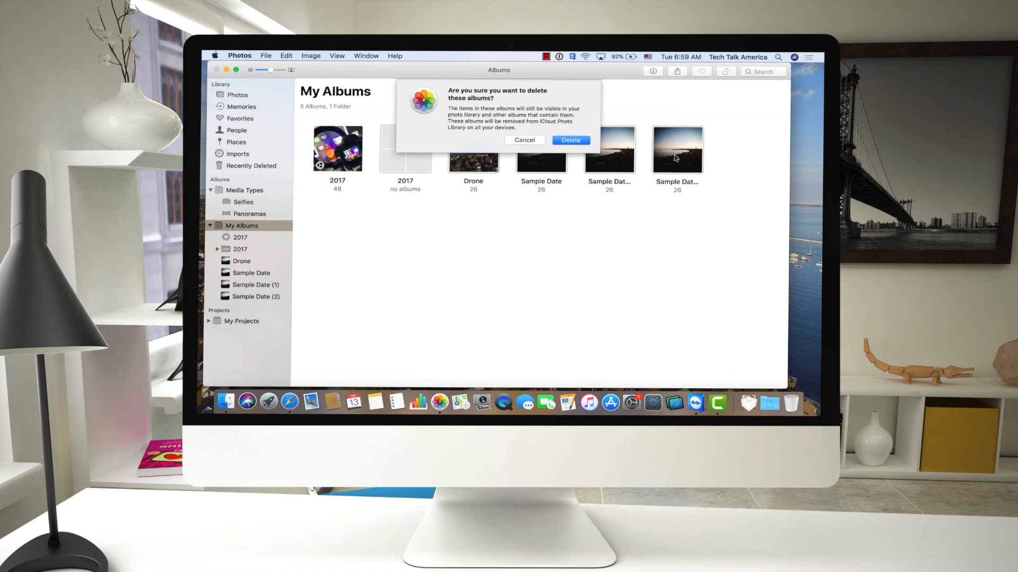
Step: Confirm deleting the selected albums so only 2017 remains, then quit Photos
{"action": "left_click", "coordinate": [570, 140]}
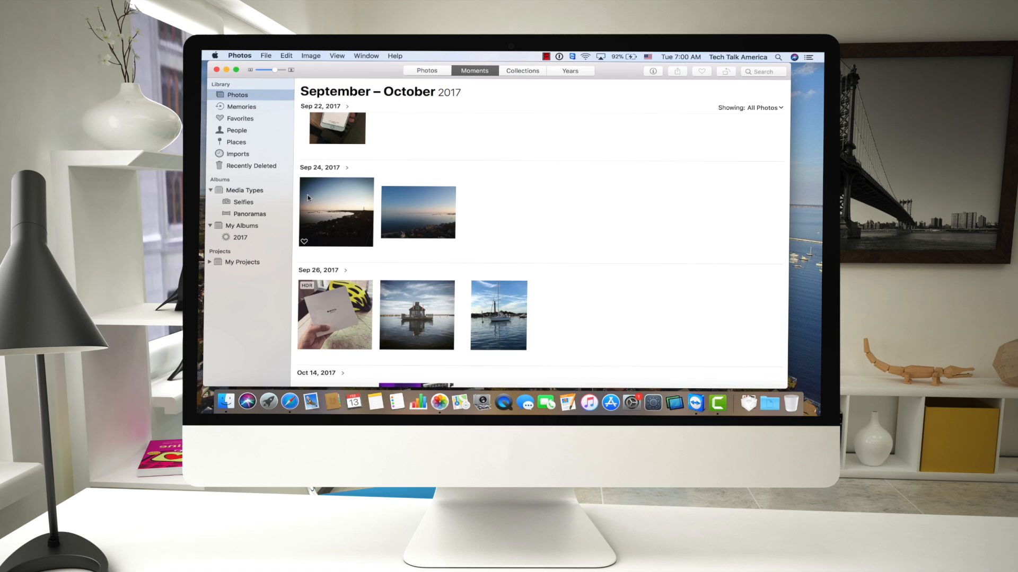
{"action": "left_click", "coordinate": [336, 212]}
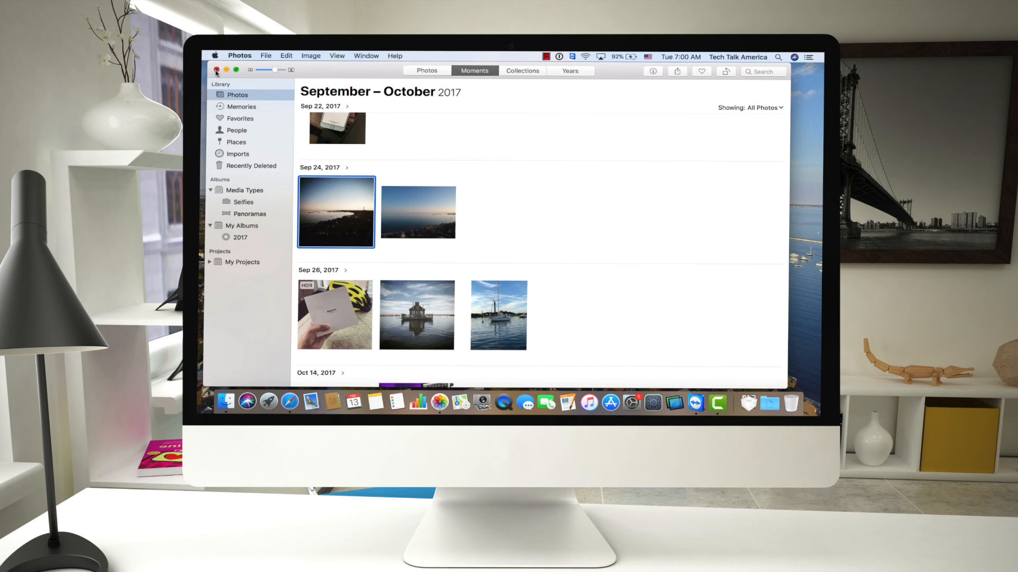
{"action": "left_click", "coordinate": [216, 70]}
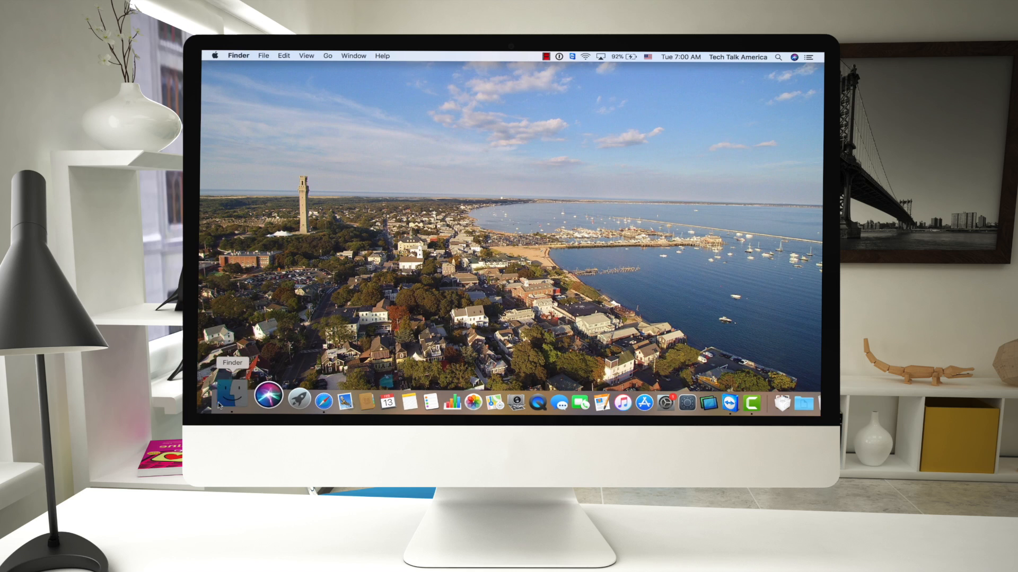
Step: Show the techtalkamerica home folder in a new Finder window with Pictures in view
{"action": "left_click", "coordinate": [229, 394]}
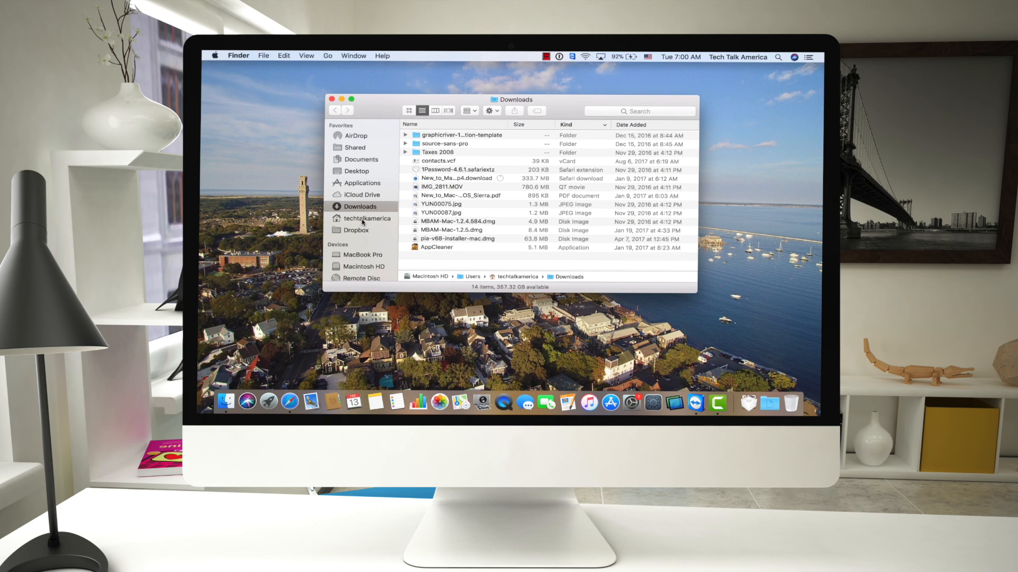
{"action": "left_click", "coordinate": [370, 219]}
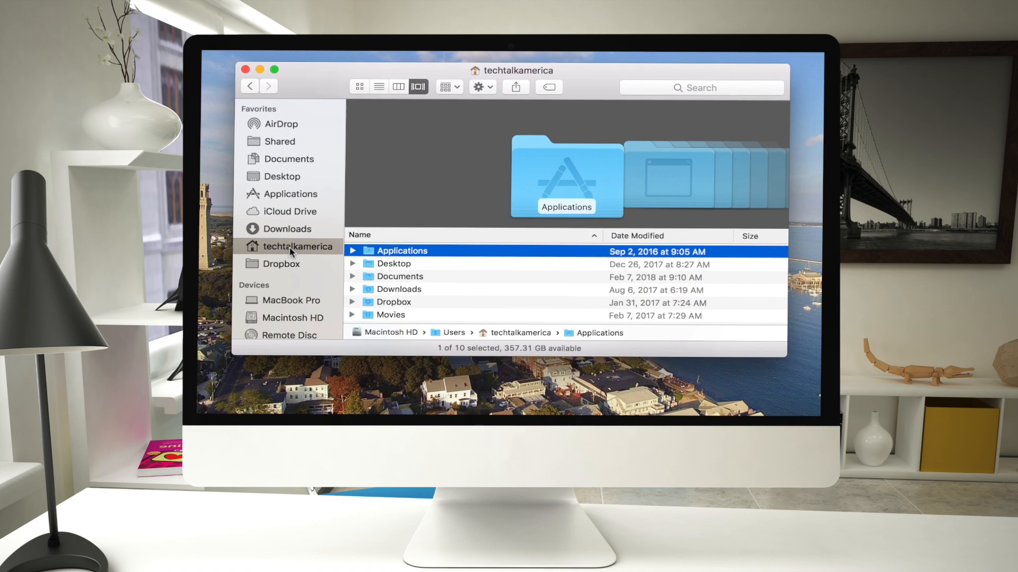
{"action": "mouse_move", "coordinate": [428, 331]}
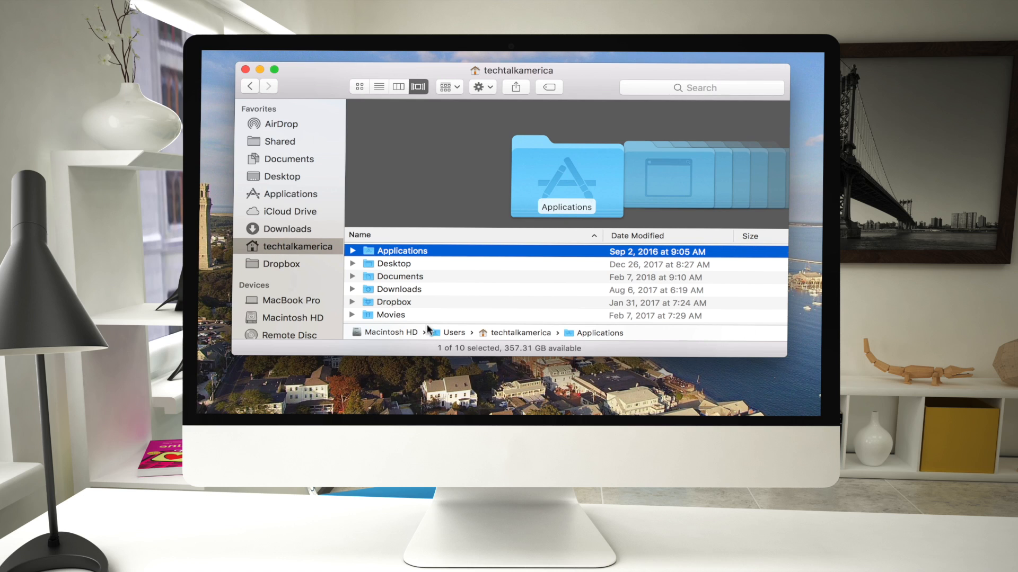
{"action": "scroll", "scroll_direction": "down", "scroll_amount": 3}
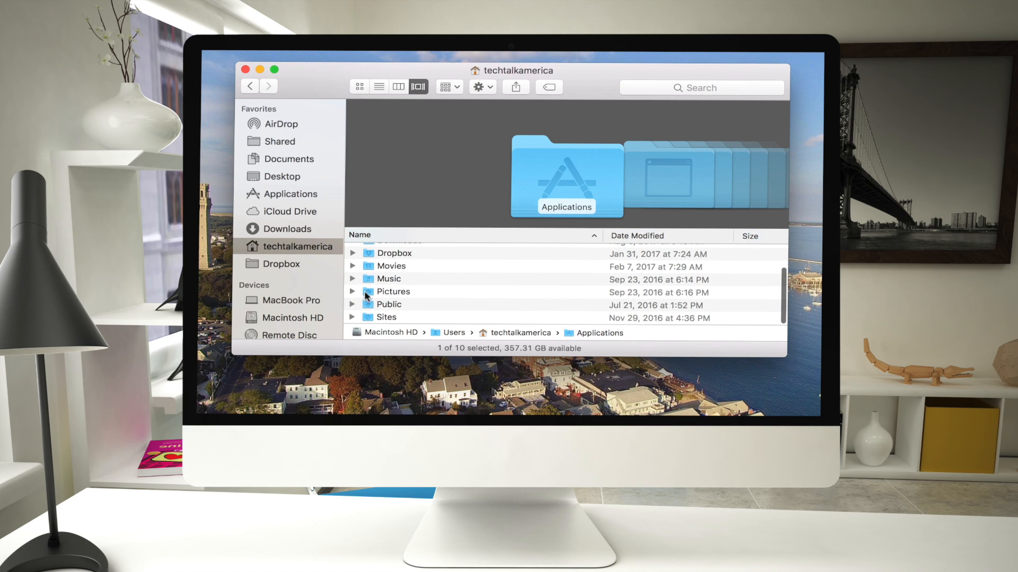
Step: Inspect the Pictures folder's 725.3 MB Photos Library, then close the Finder window
{"action": "double_click", "coordinate": [393, 292]}
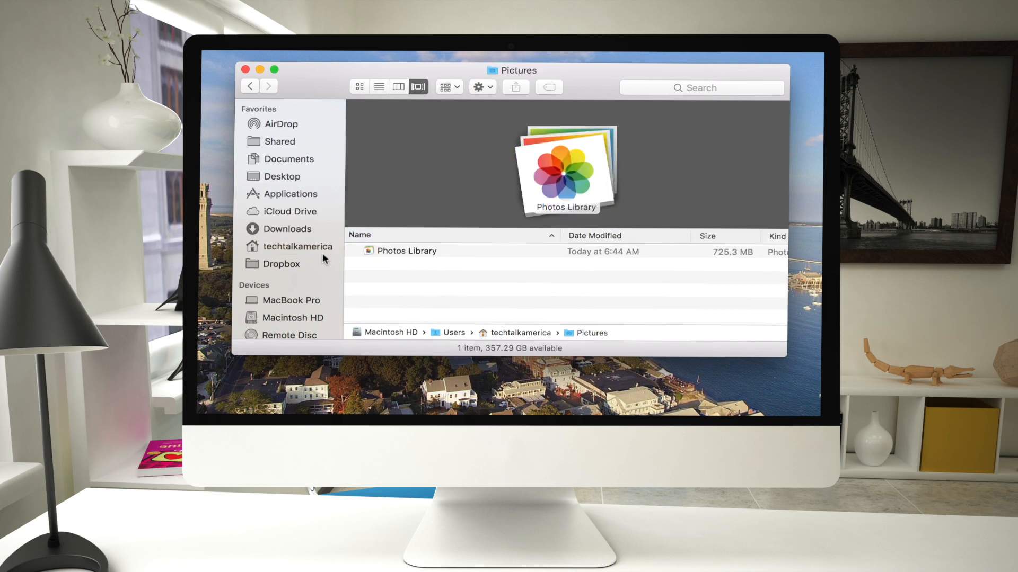
{"action": "mouse_move", "coordinate": [403, 252]}
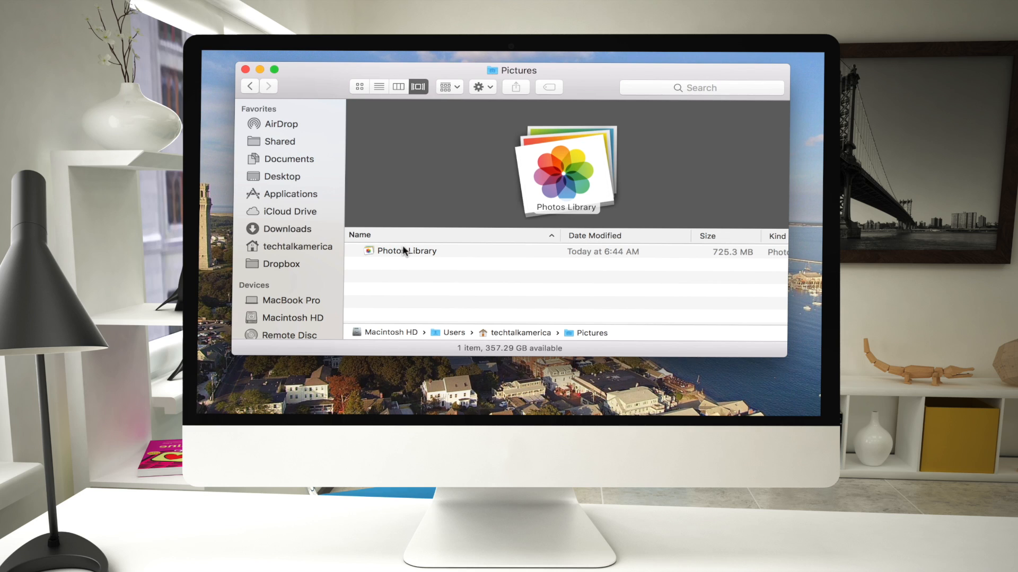
{"action": "left_click", "coordinate": [407, 251]}
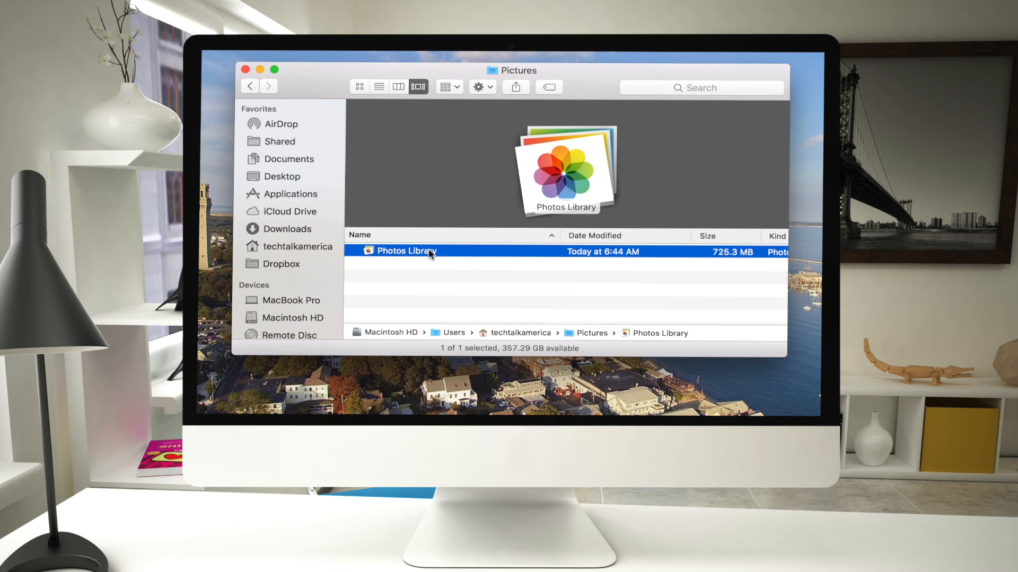
{"action": "mouse_move", "coordinate": [425, 253]}
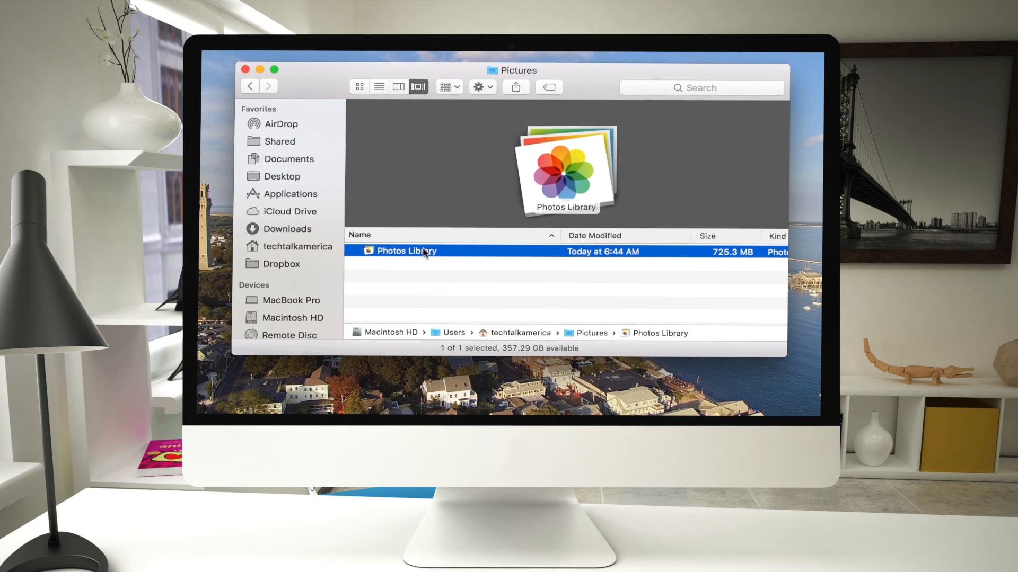
{"action": "mouse_move", "coordinate": [436, 261]}
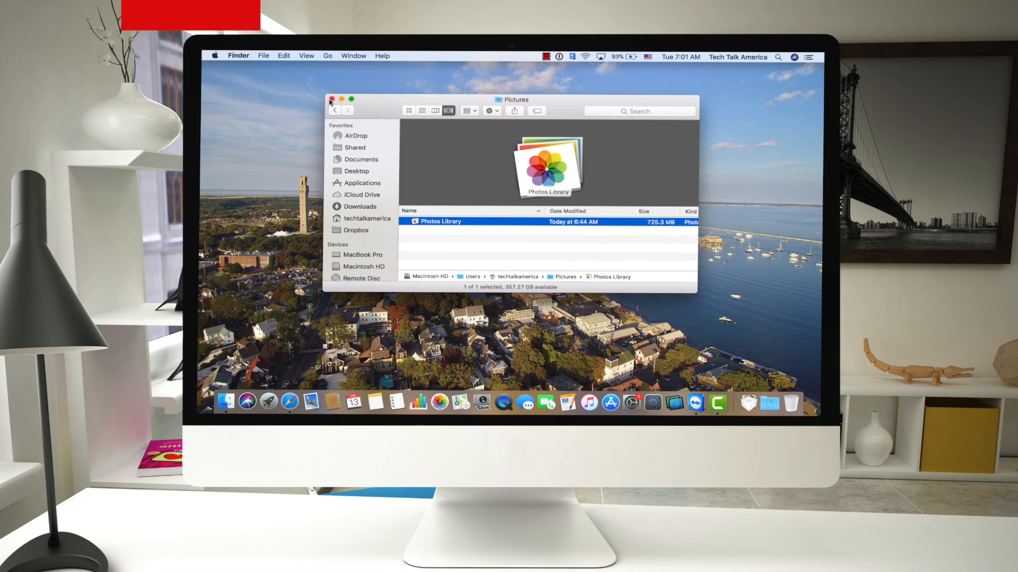
{"action": "left_click", "coordinate": [331, 100]}
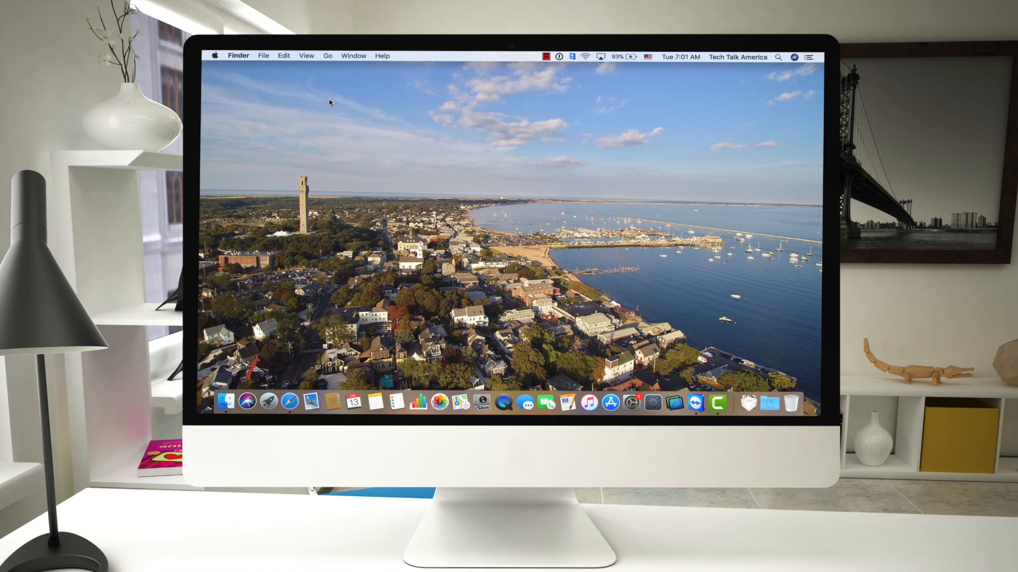